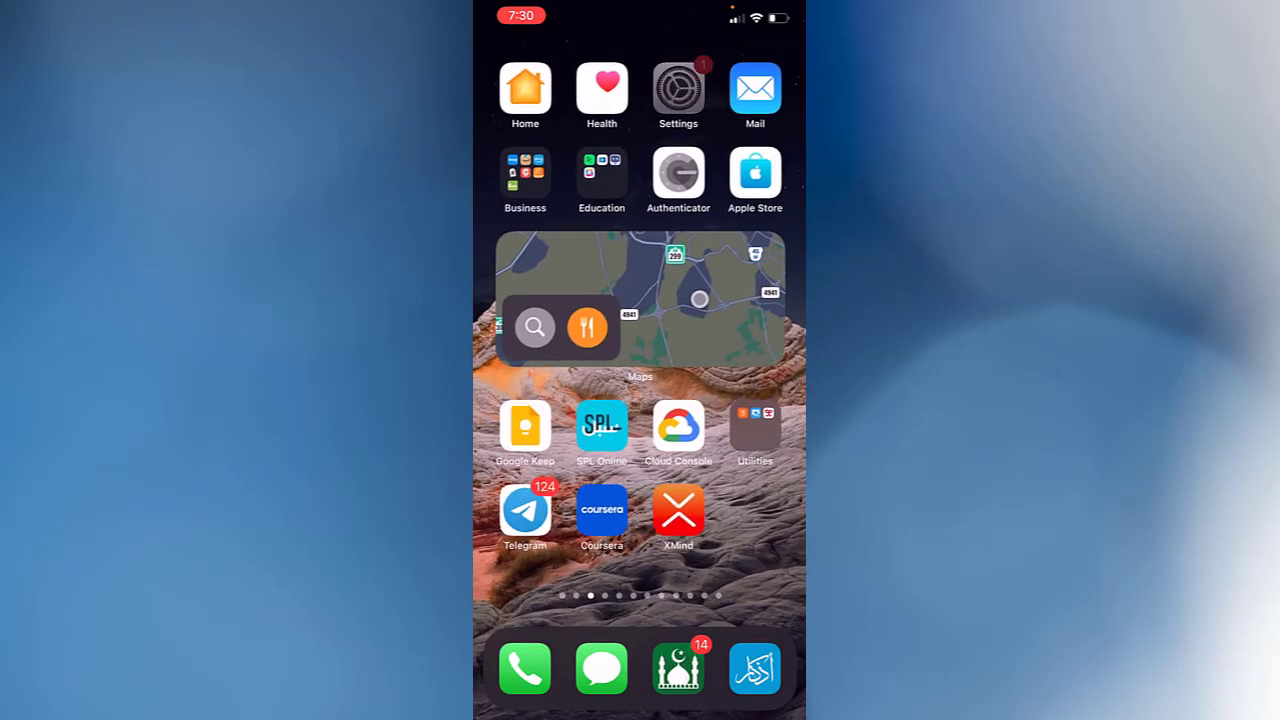
Navigate from Settings down to Phone and reach the Silence Unknown Callers option.
click(678, 84)
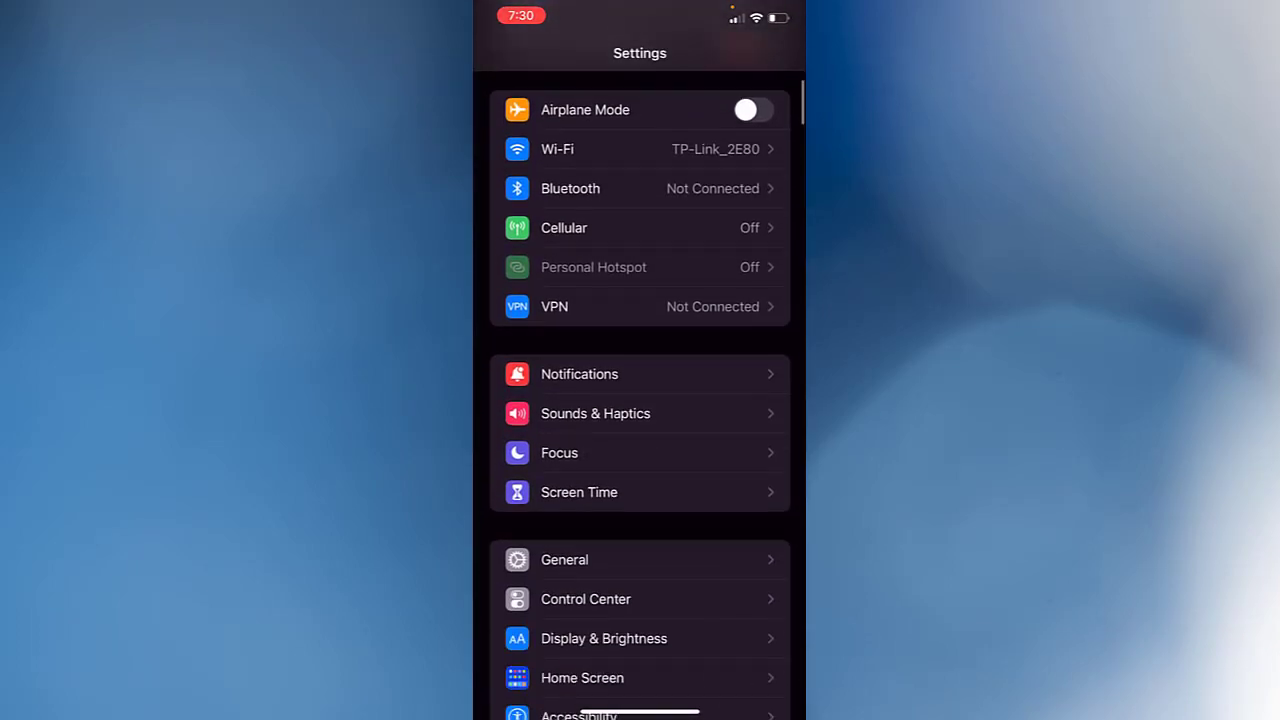
scroll(down, 3)
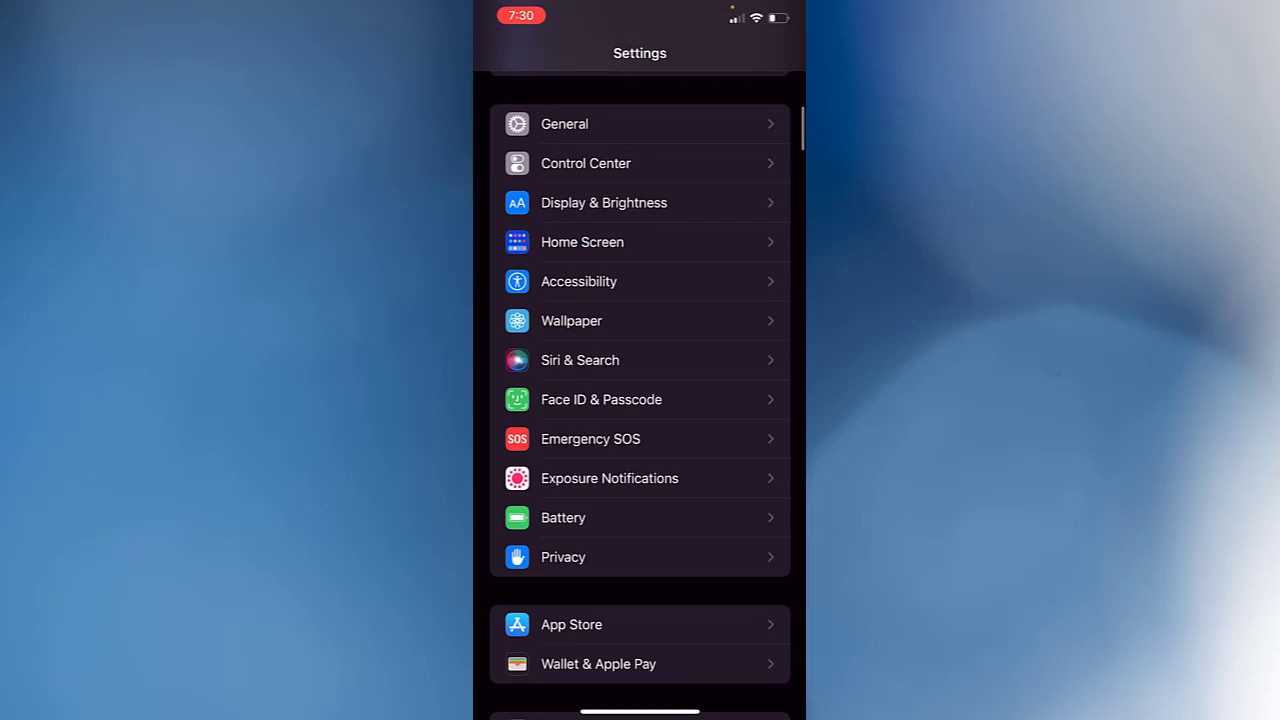
scroll(down, 3)
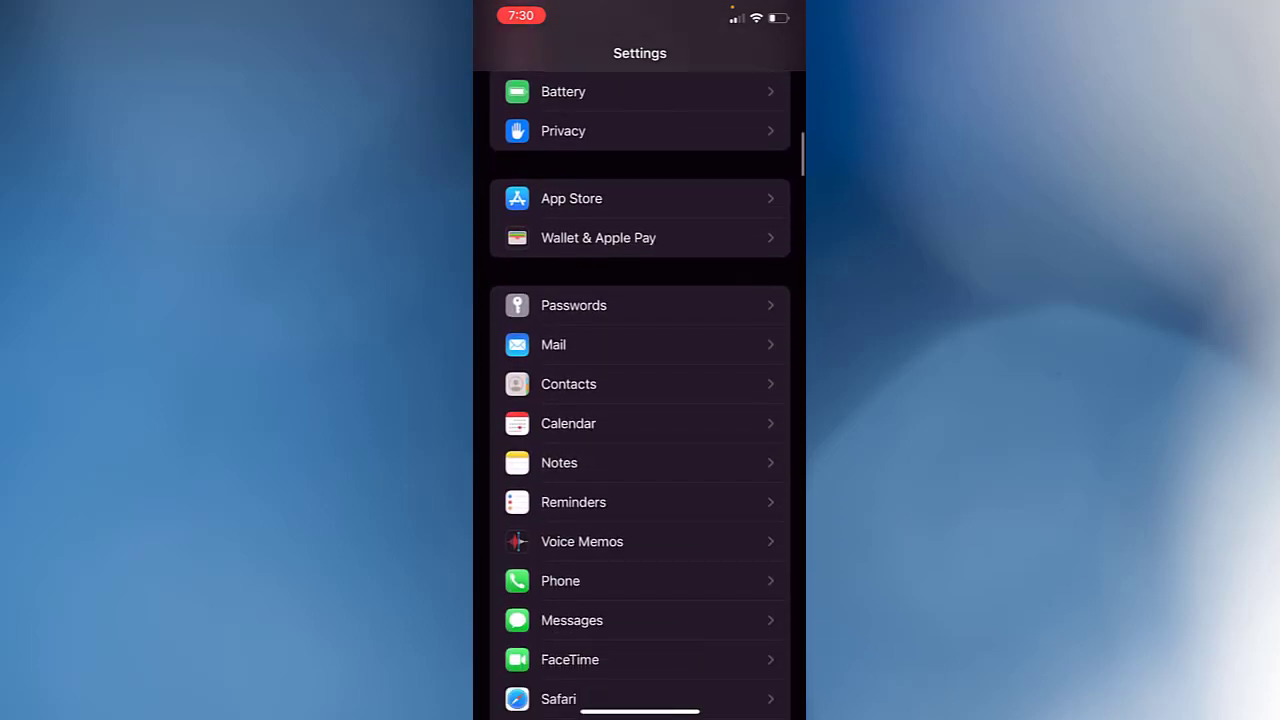
scroll(down, 3)
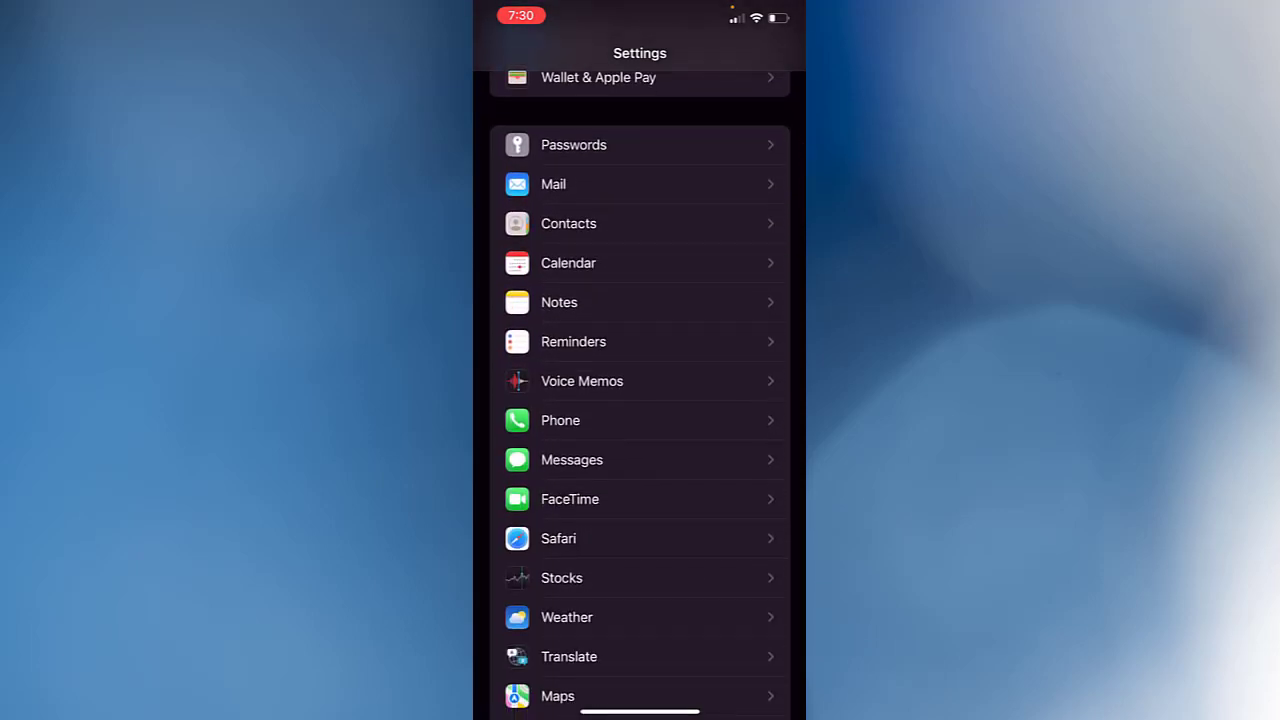
click(560, 420)
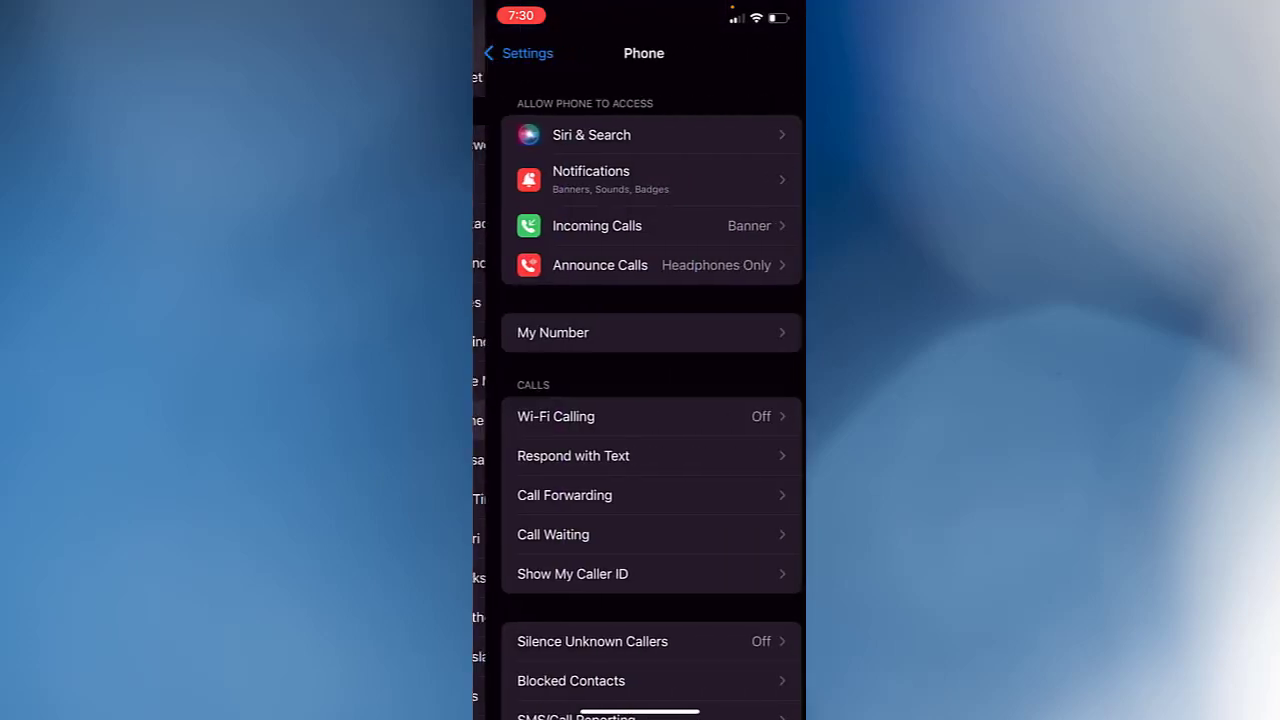
scroll(down, 3)
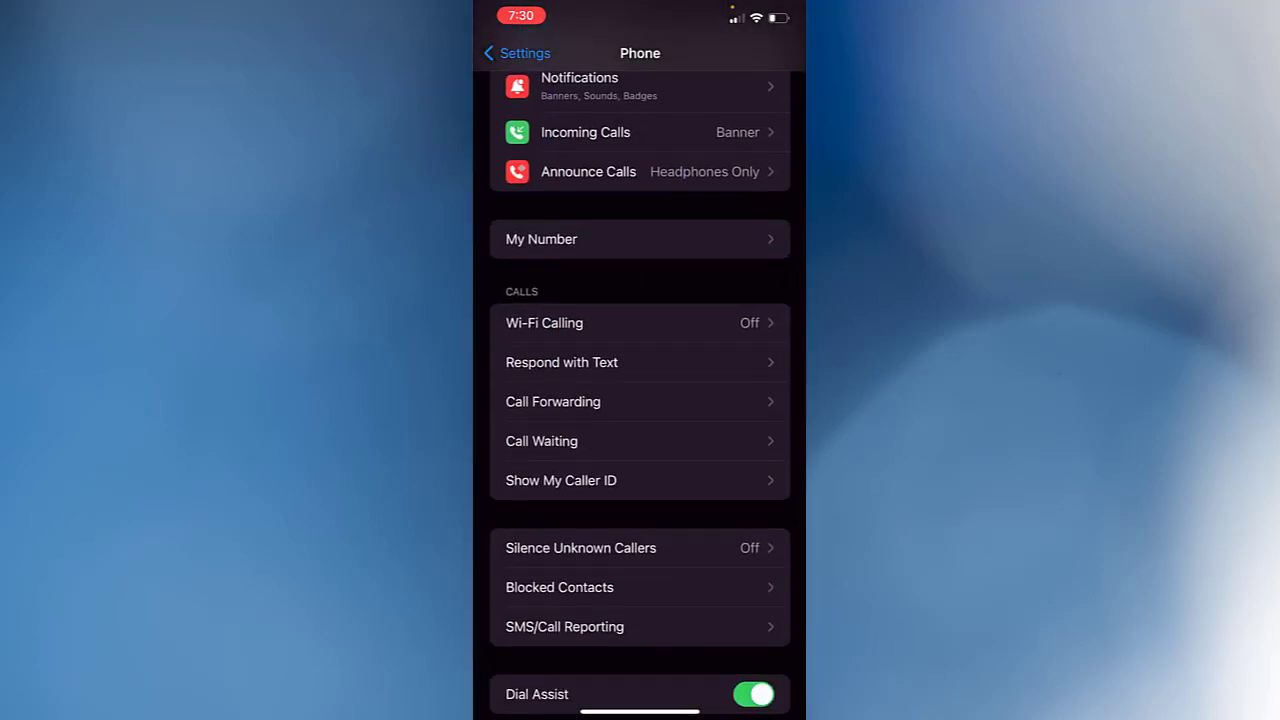
click(640, 548)
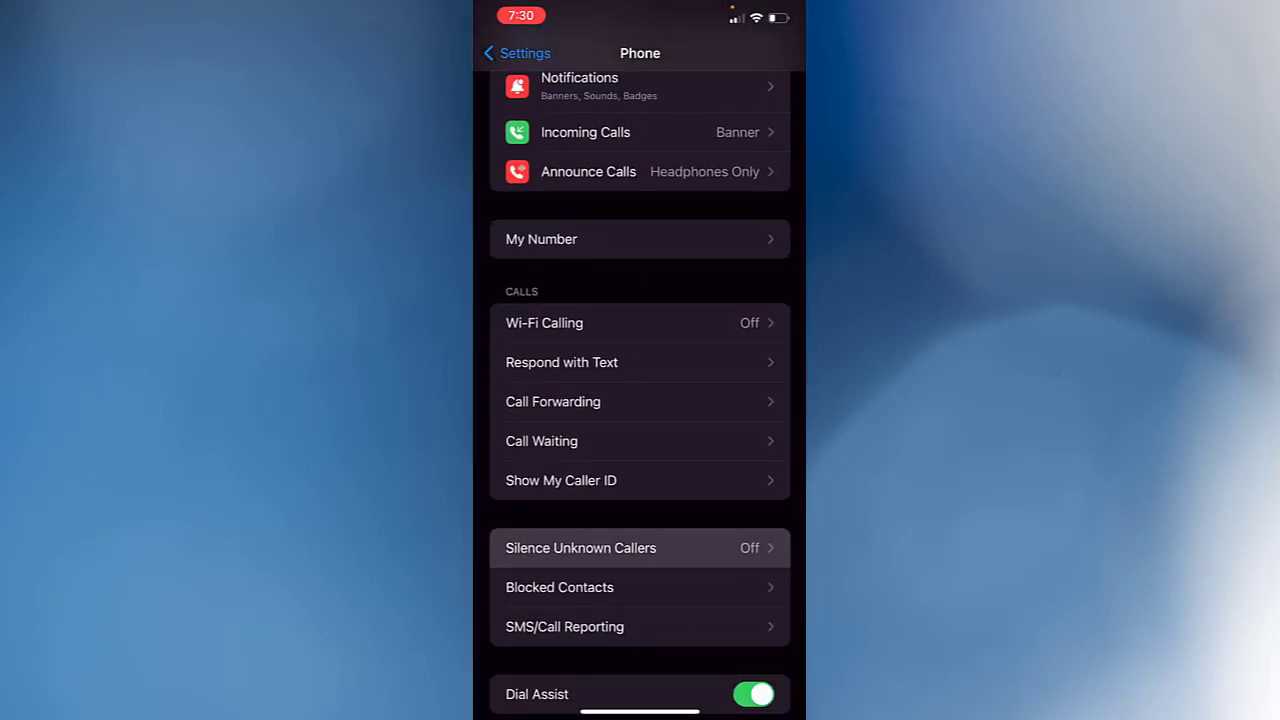
Switch the Silence Unknown Callers toggle on, then return toward the Phone app's Recents.
click(580, 548)
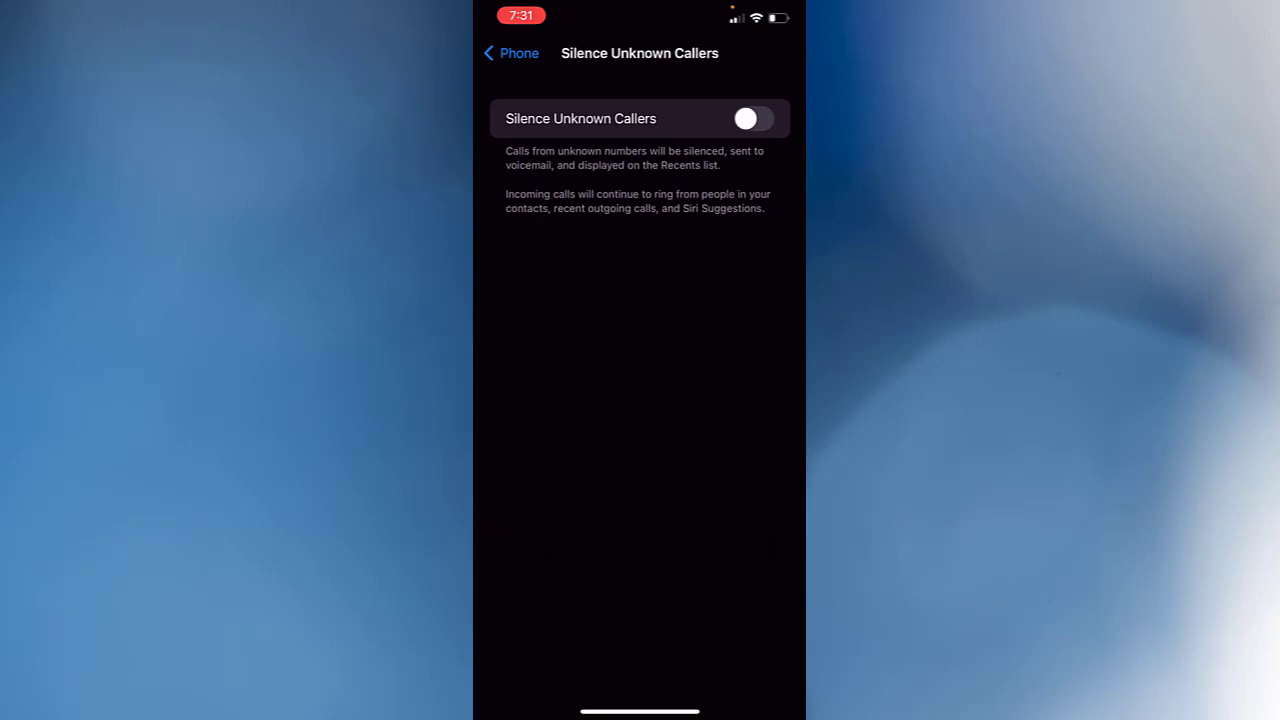
click(752, 118)
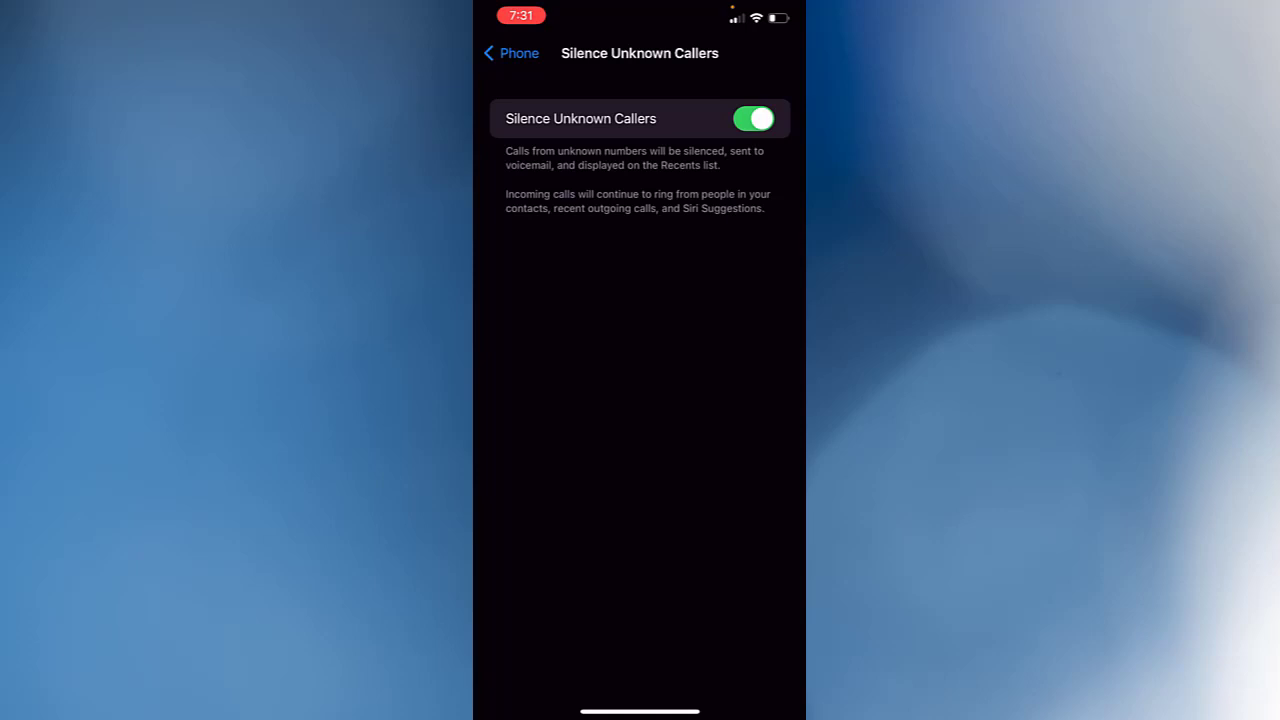
click(754, 118)
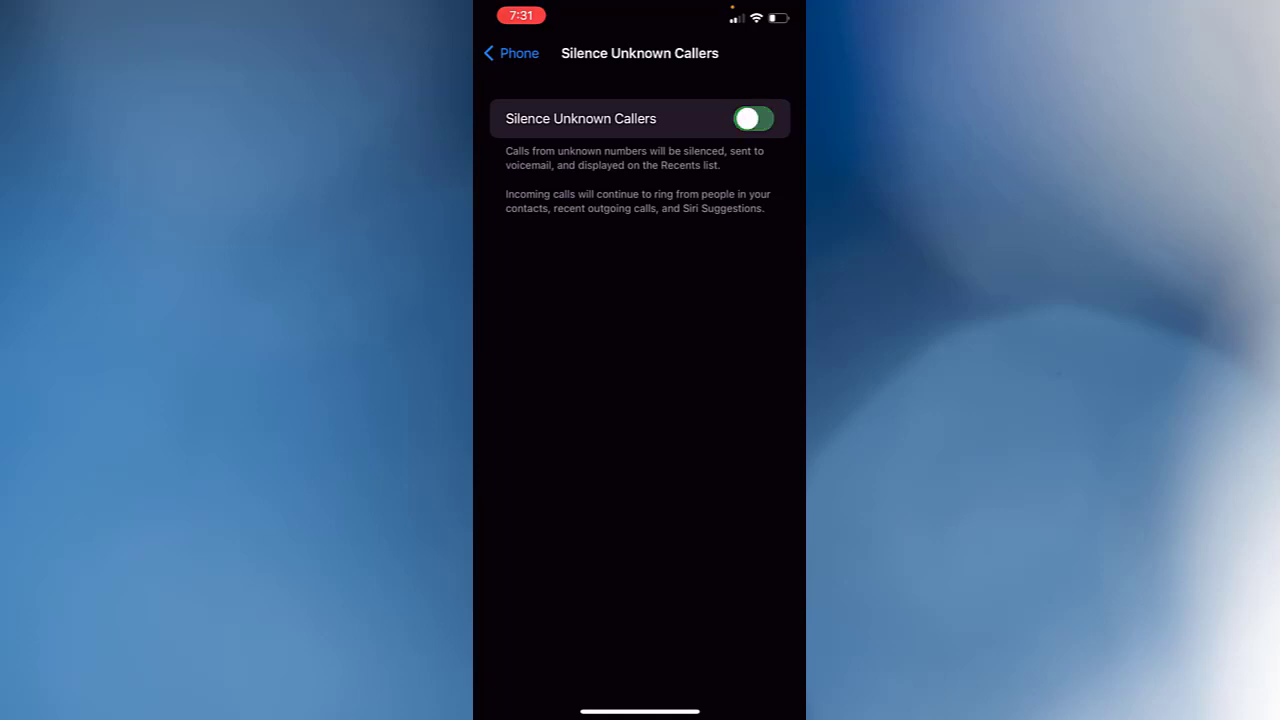
click(510, 52)
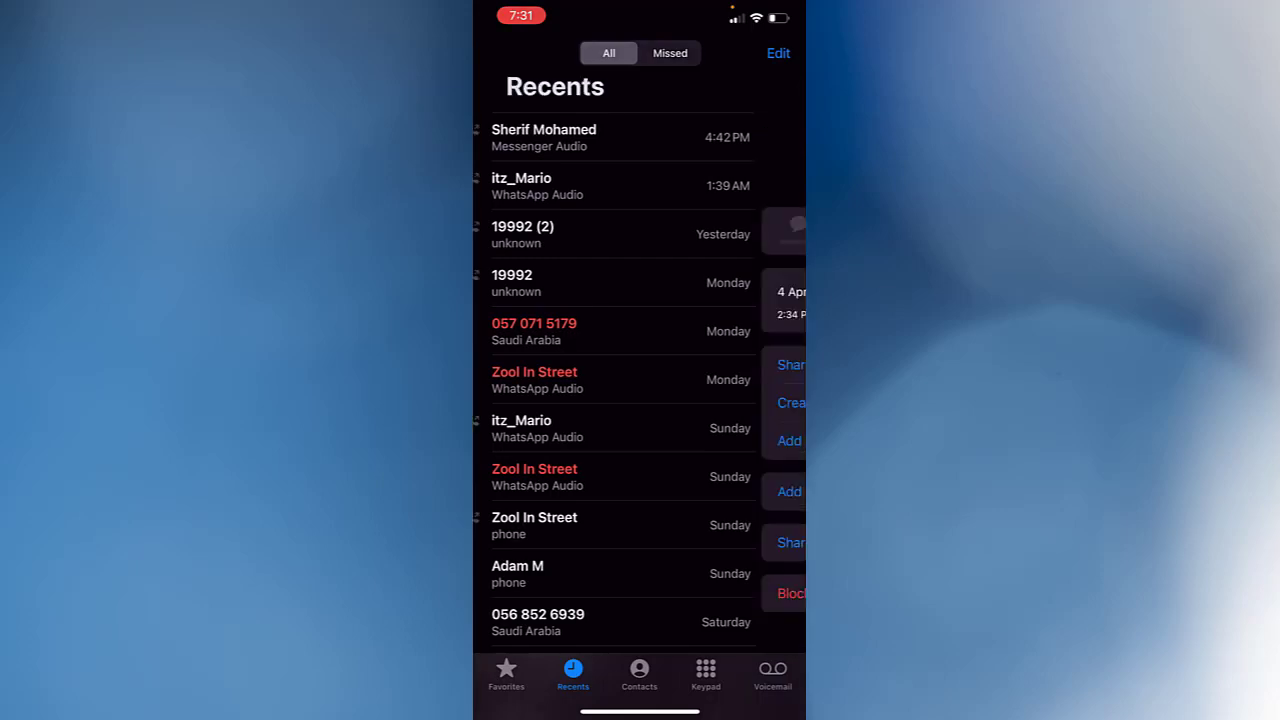
click(534, 332)
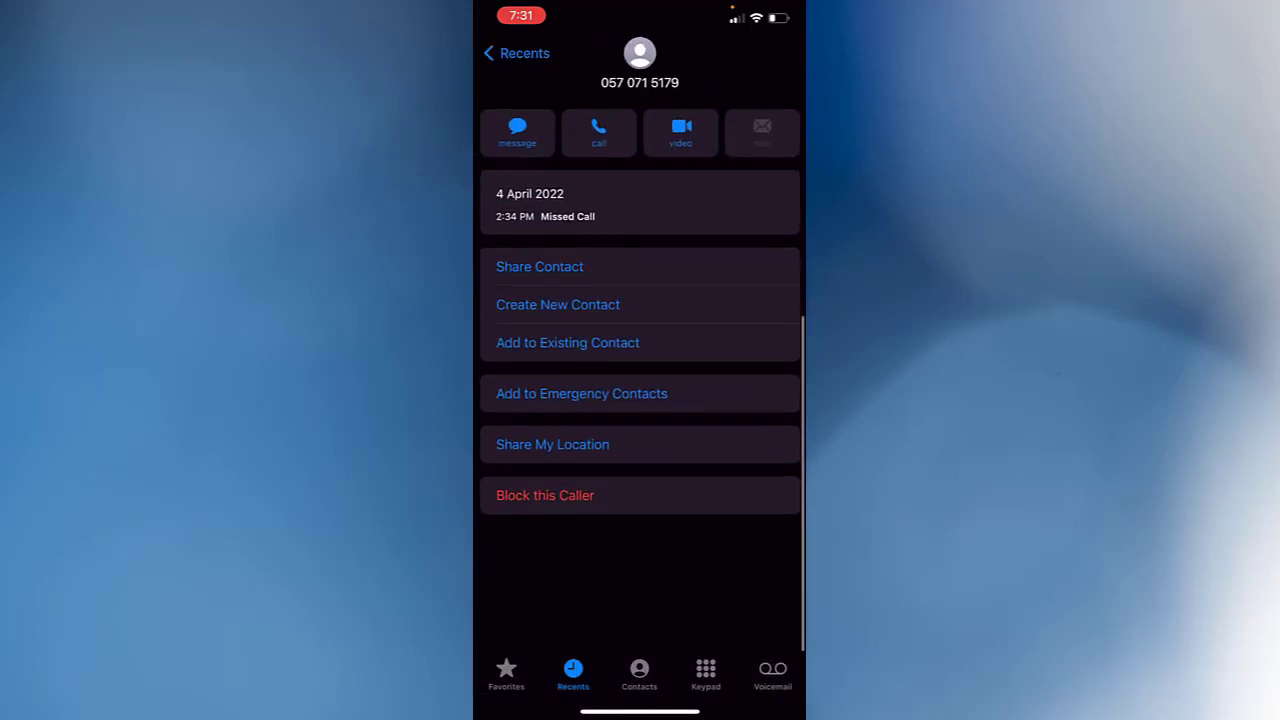
click(544, 494)
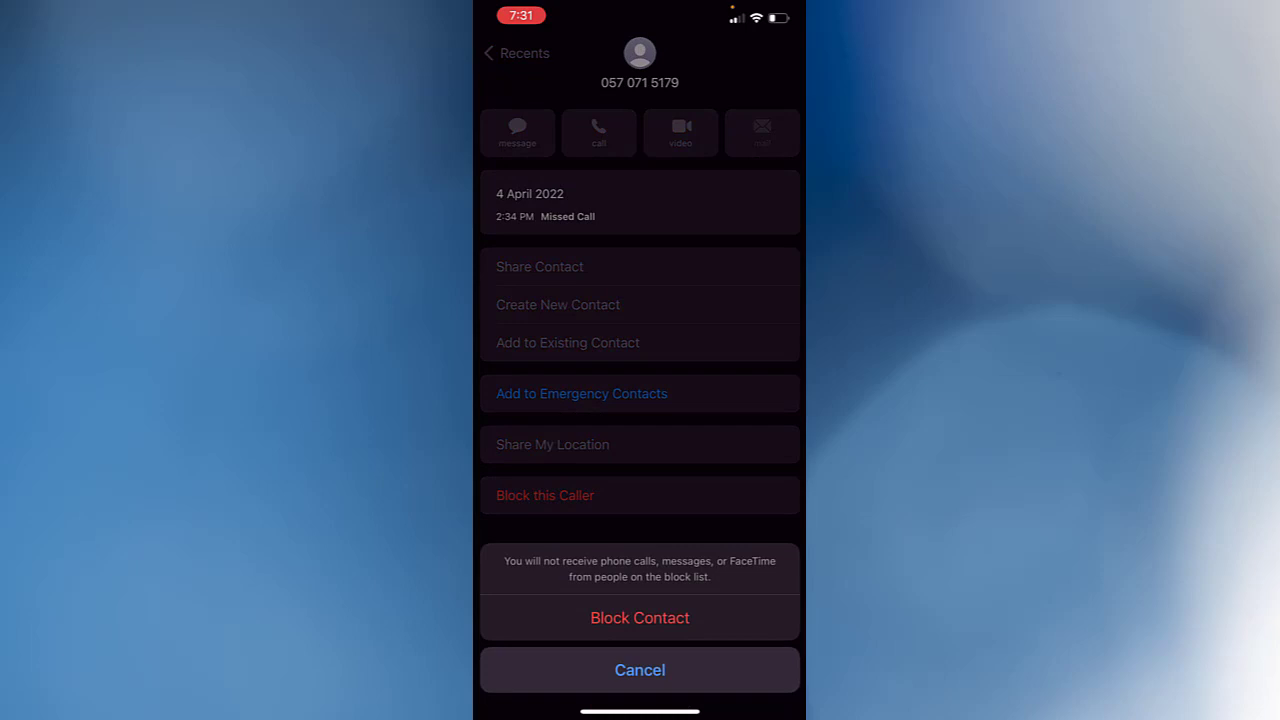